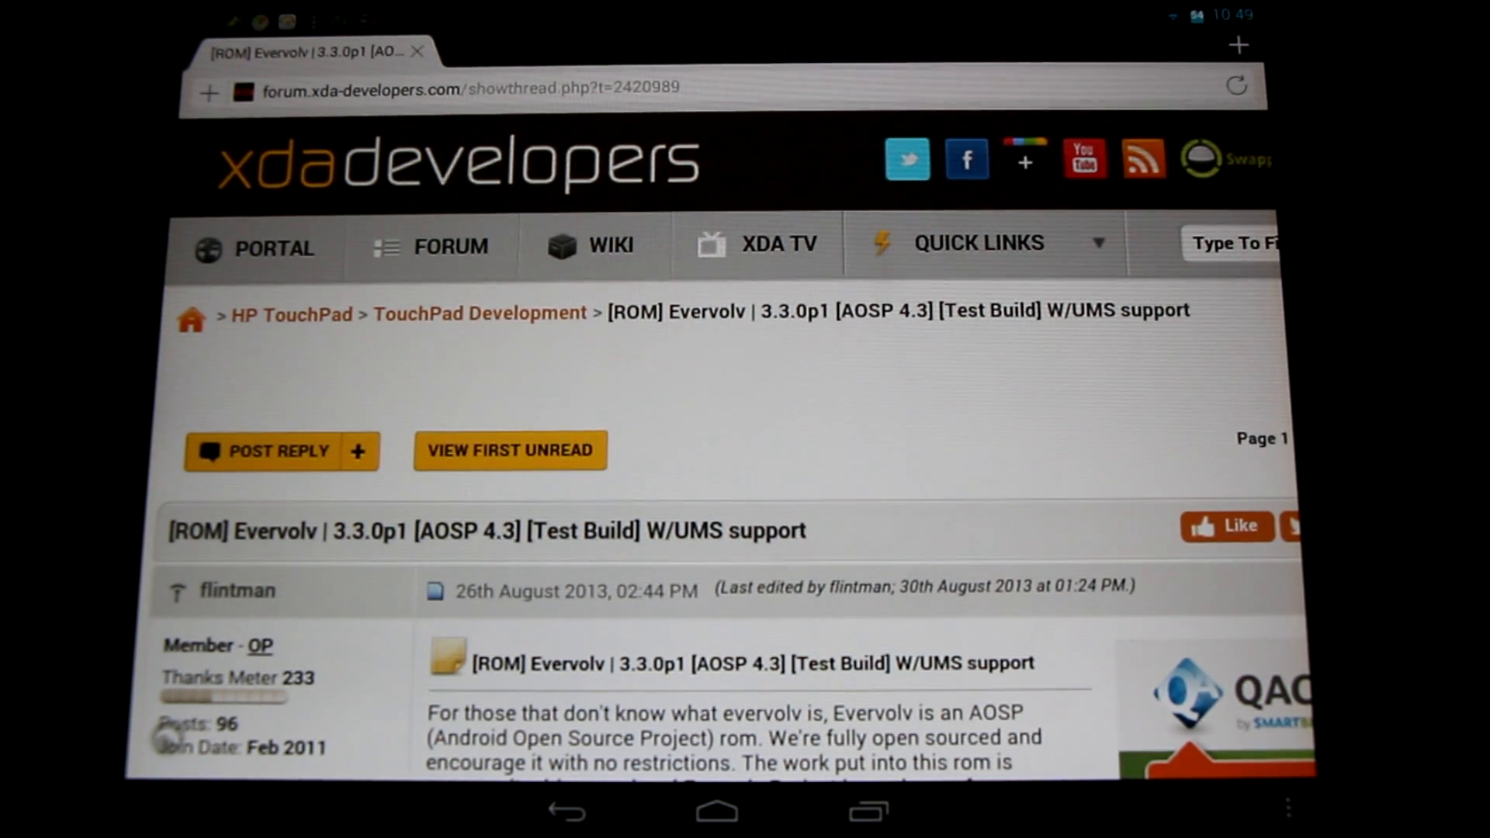
Step: Scroll down through the opening post of the Evervolv 3.3.0p1 ROM thread
{"action": "scroll", "scroll_direction": "down", "scroll_amount": 3}
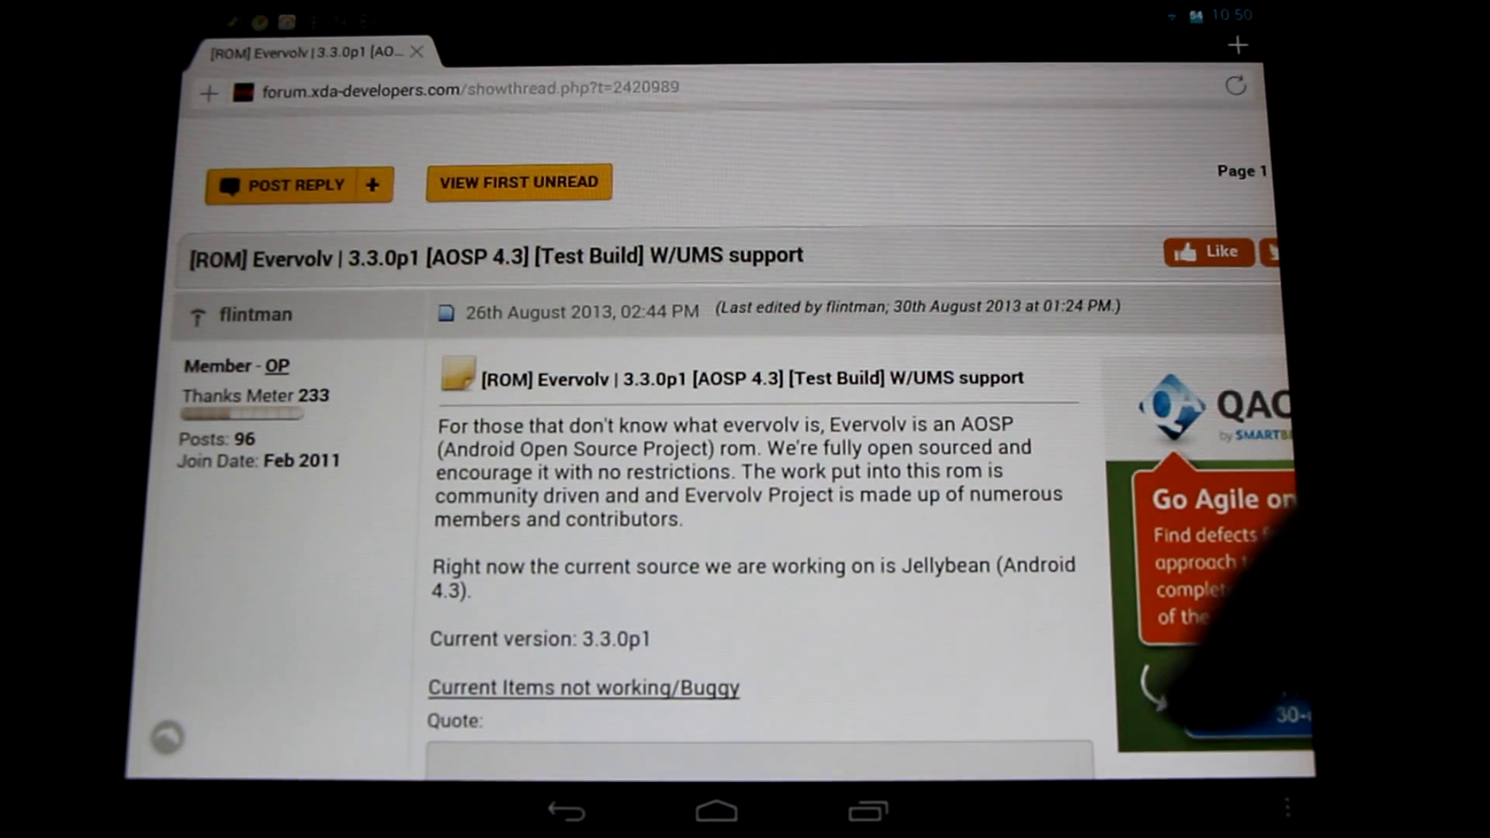
{"action": "scroll", "scroll_direction": "down", "scroll_amount": 3}
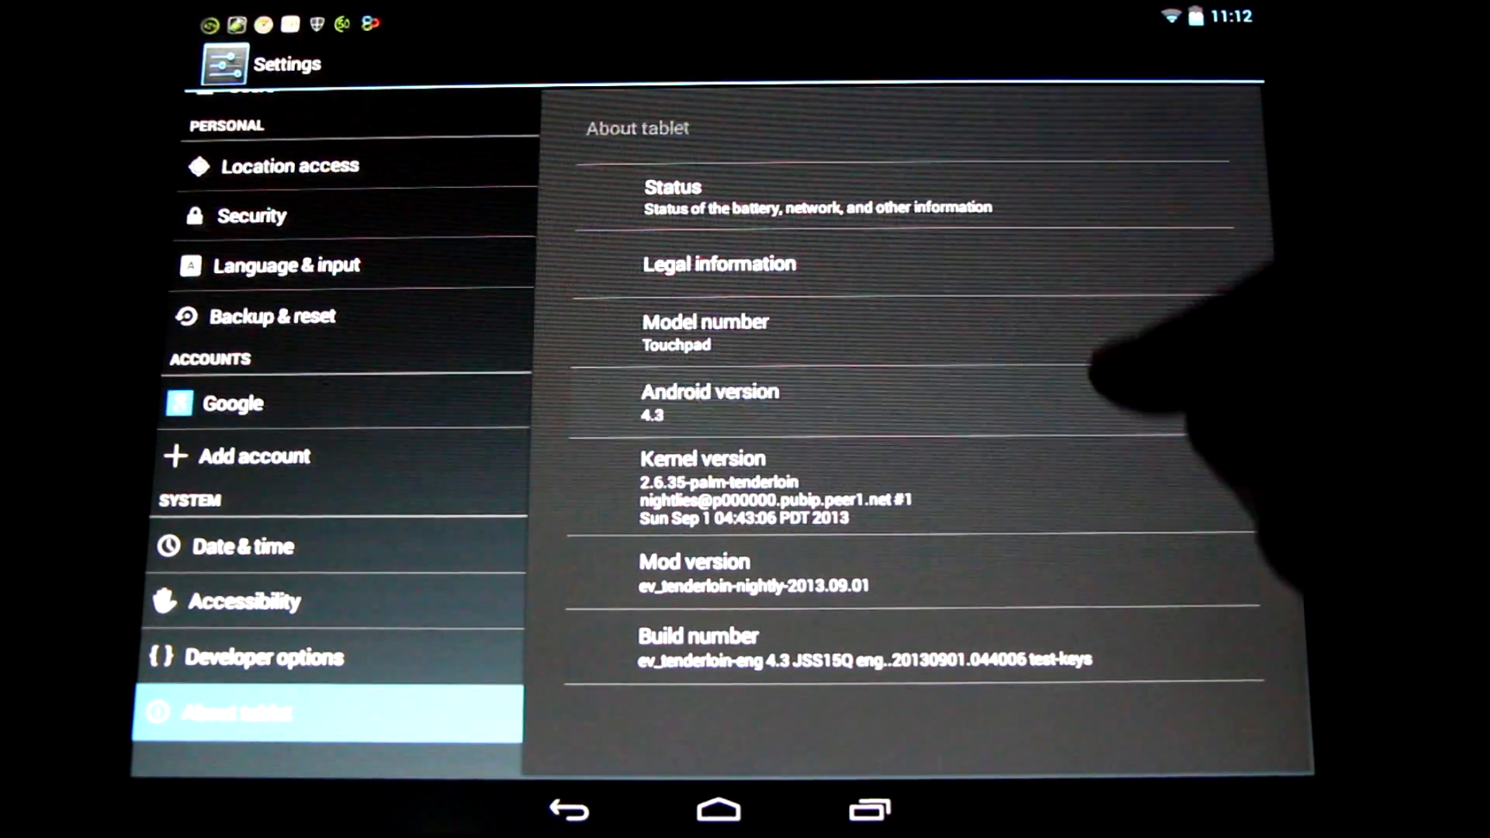
Step: Return from About tablet to the Evervolv ROM thread in Dolphin Browser
{"action": "left_click", "coordinate": [710, 391]}
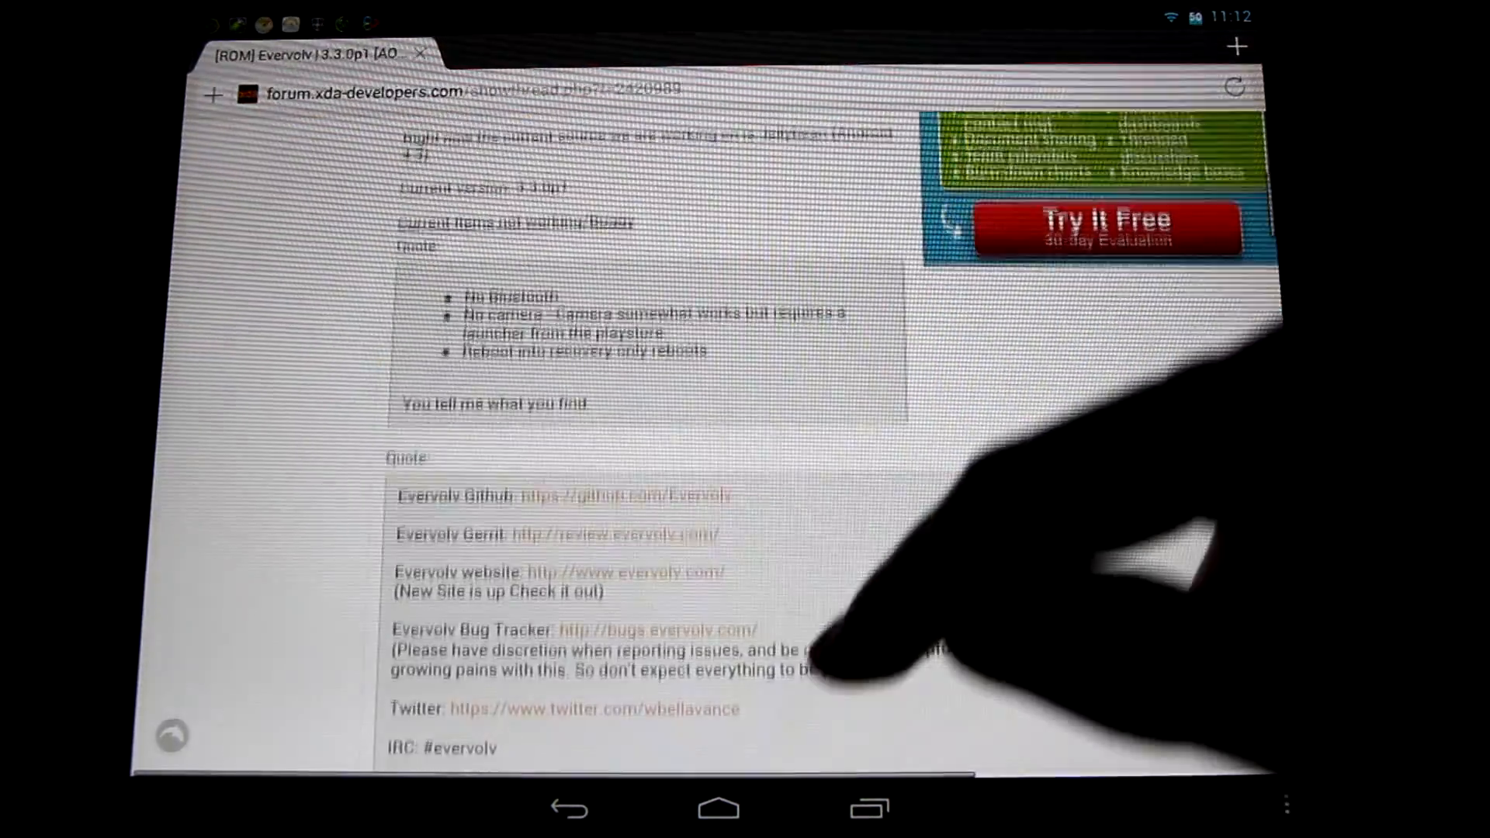
Step: View the tenderloin Nightly Builds list, then show the recent-apps overview
{"action": "scroll", "scroll_direction": "down", "scroll_amount": 3}
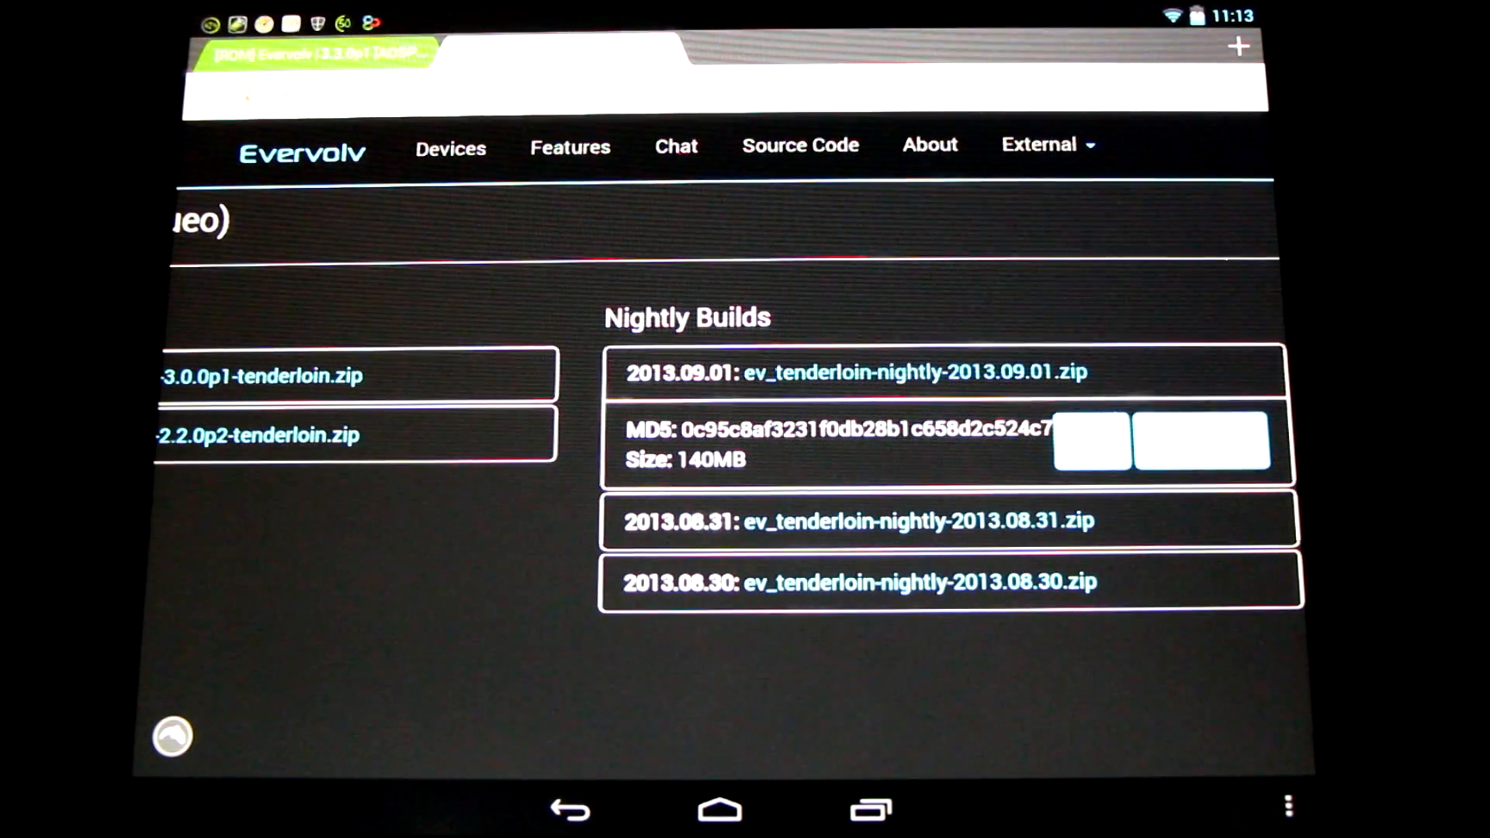
{"action": "left_click", "coordinate": [871, 810]}
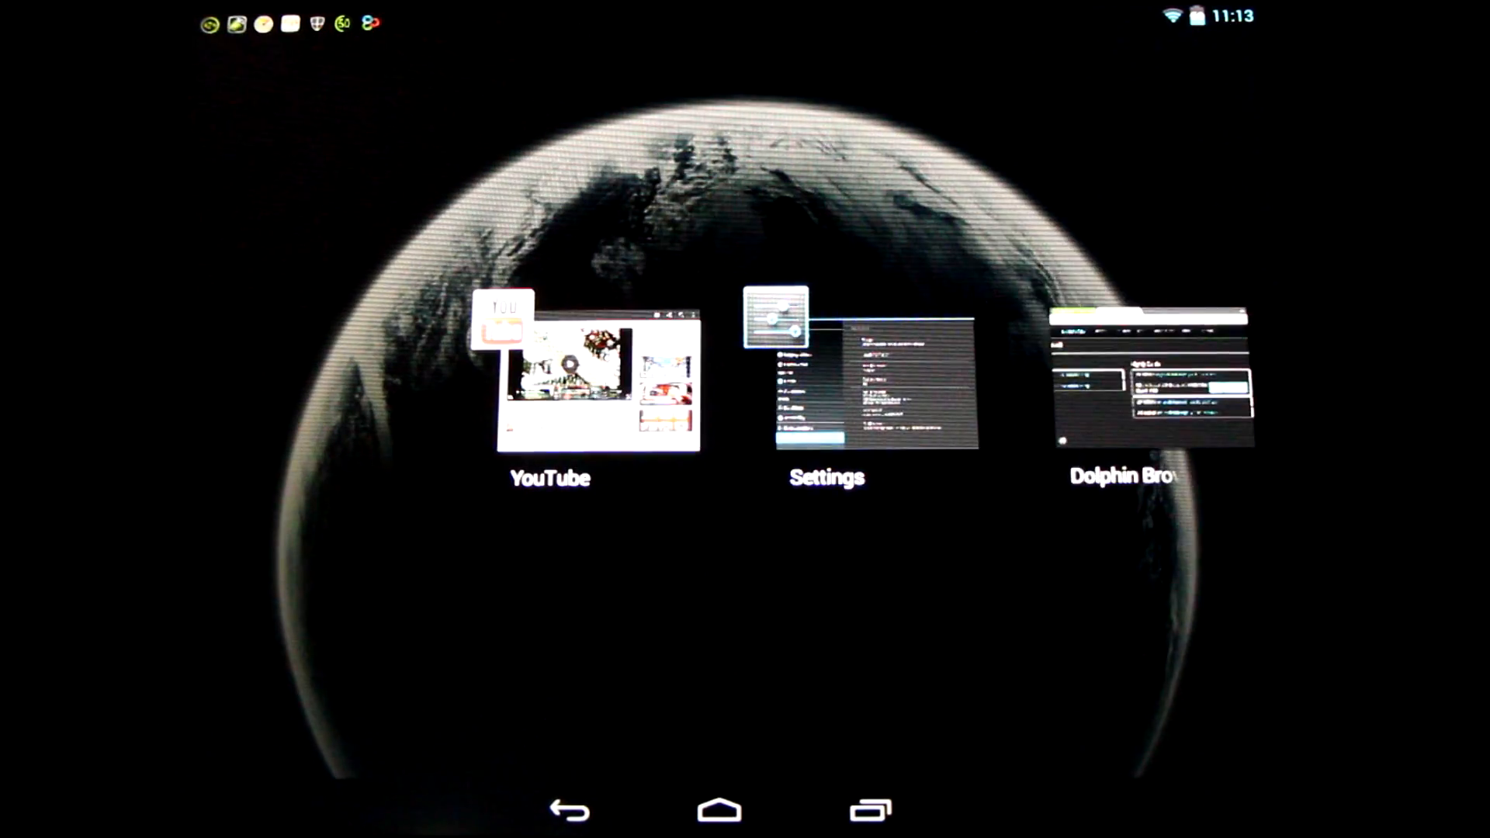
Step: Play the DosBox Turbo PC-games video in YouTube, skip ahead and watch it full screen
{"action": "left_click", "coordinate": [598, 385]}
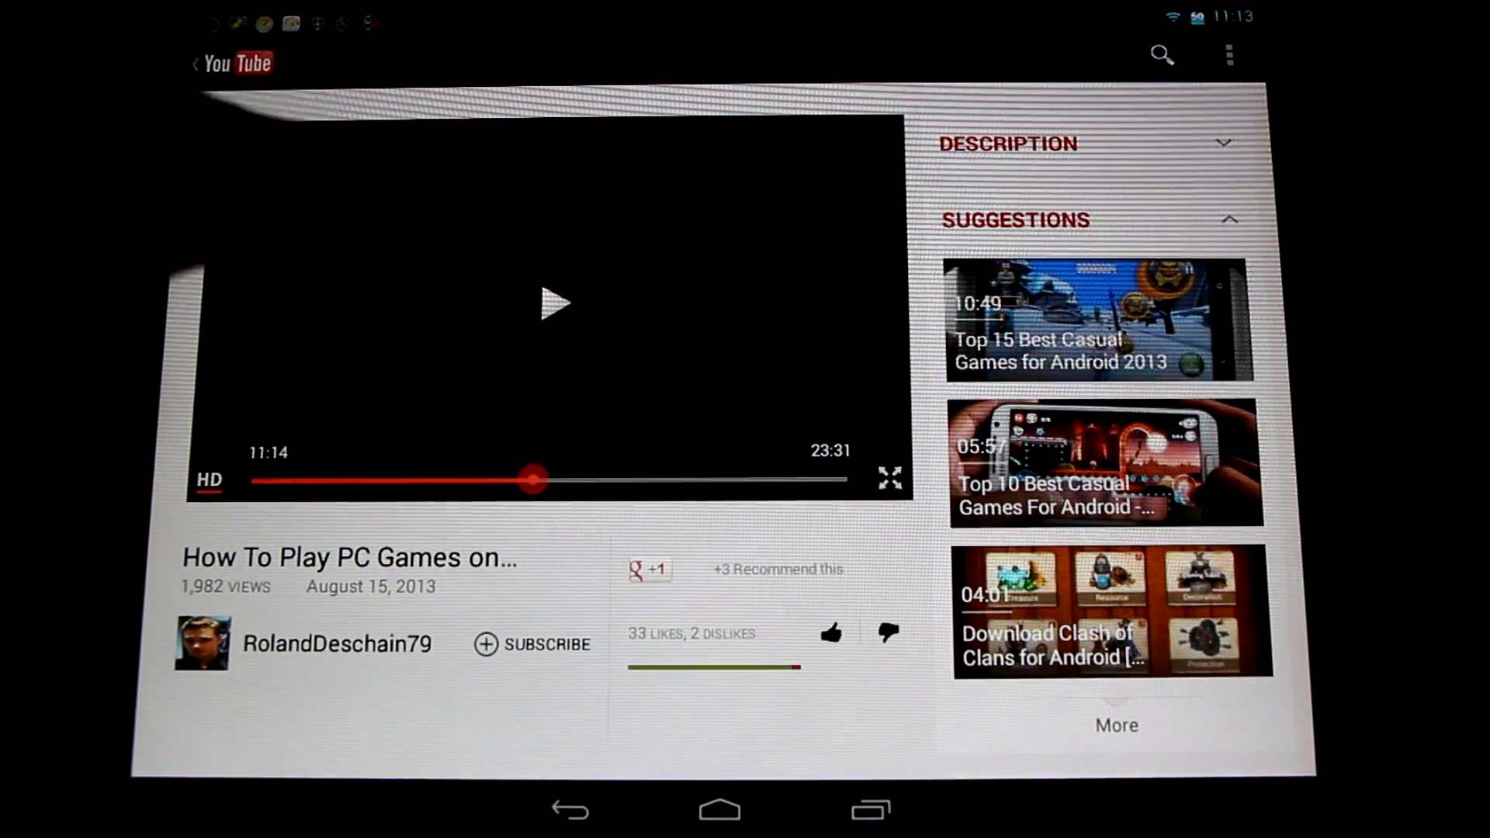
{"action": "left_click", "coordinate": [553, 302]}
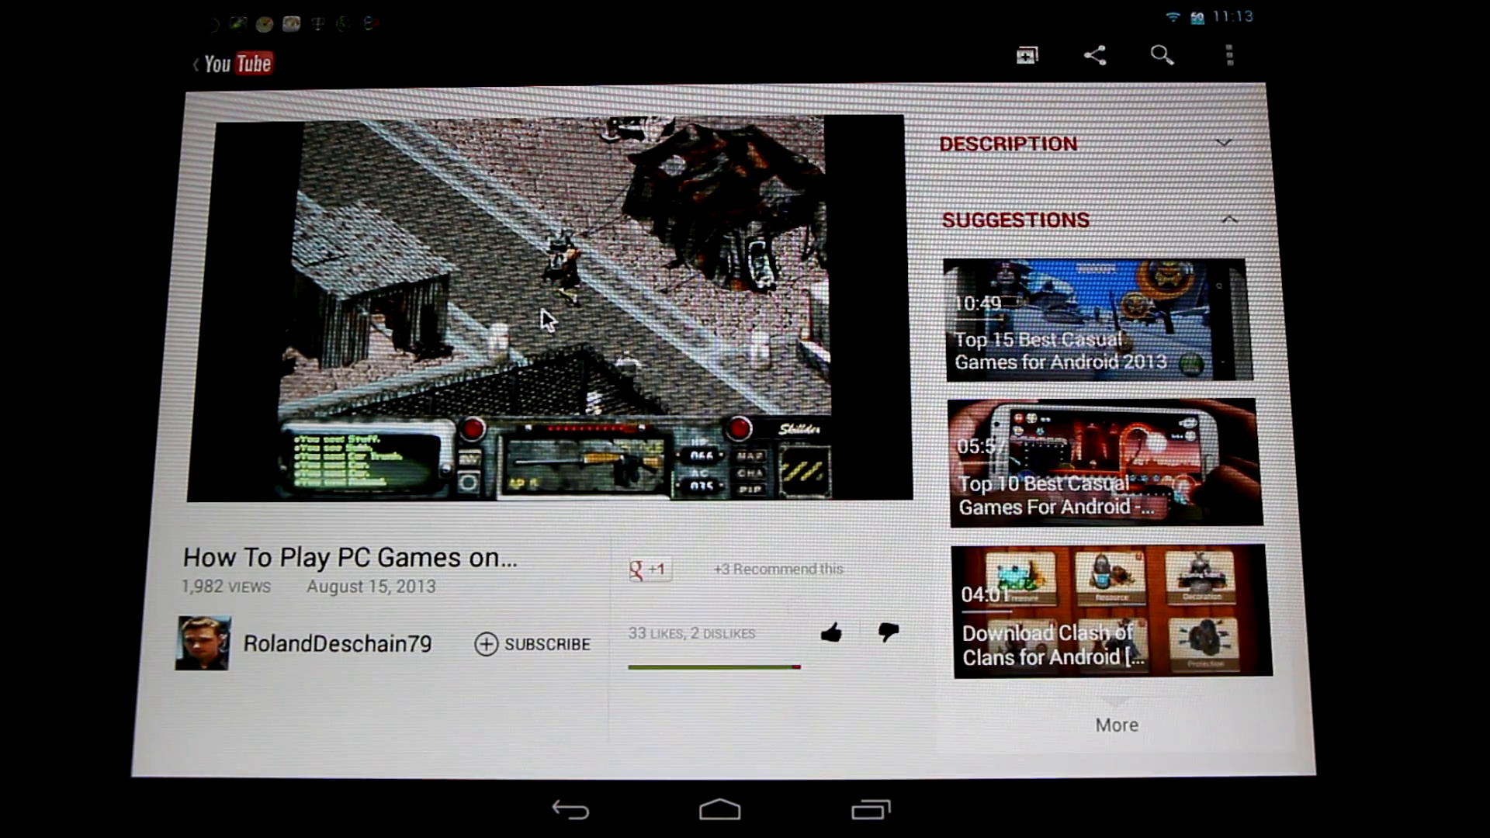
{"action": "left_click", "coordinate": [550, 304]}
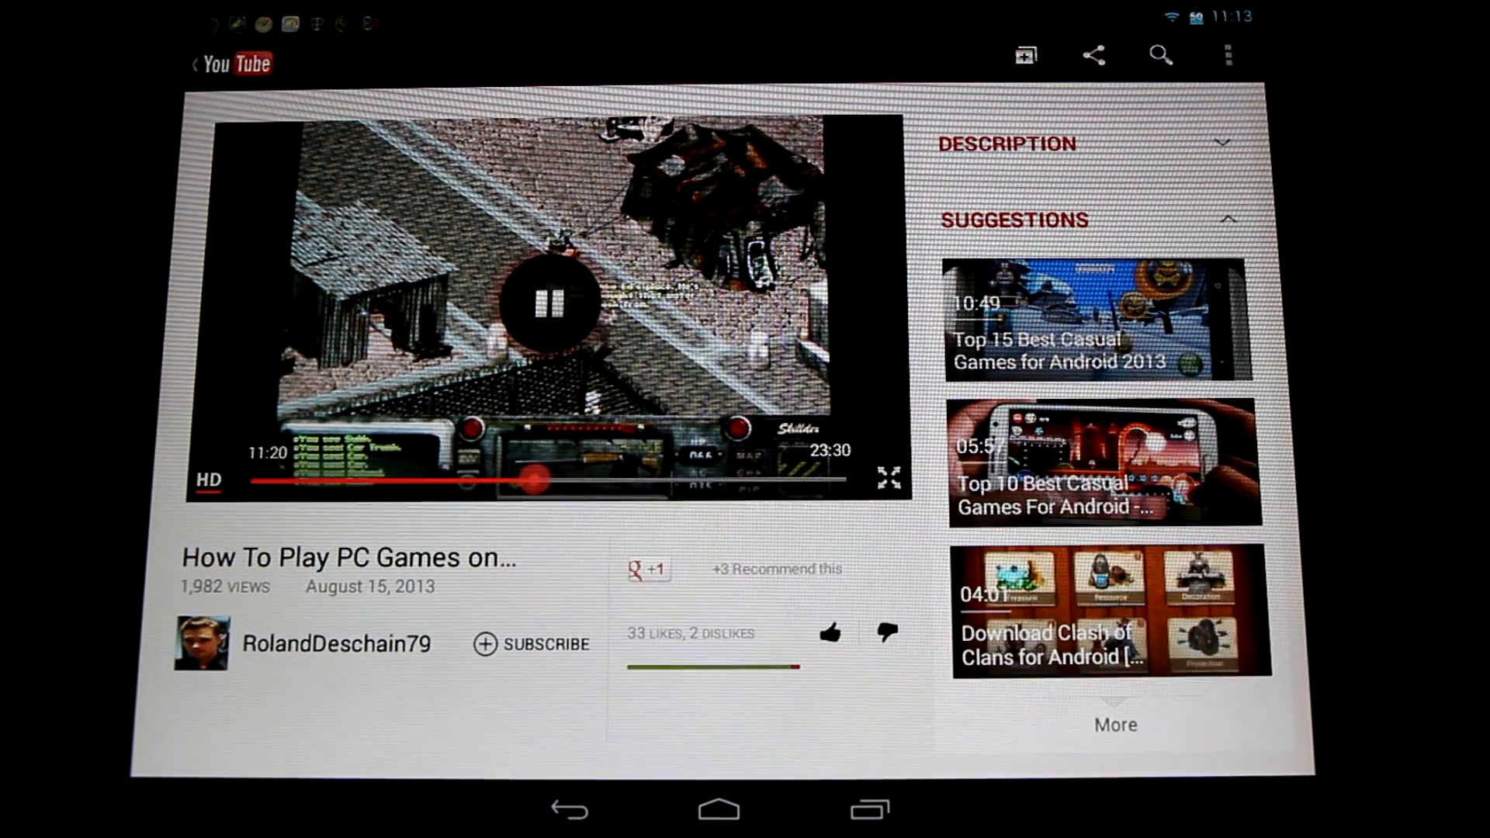
{"action": "left_click", "coordinate": [556, 306]}
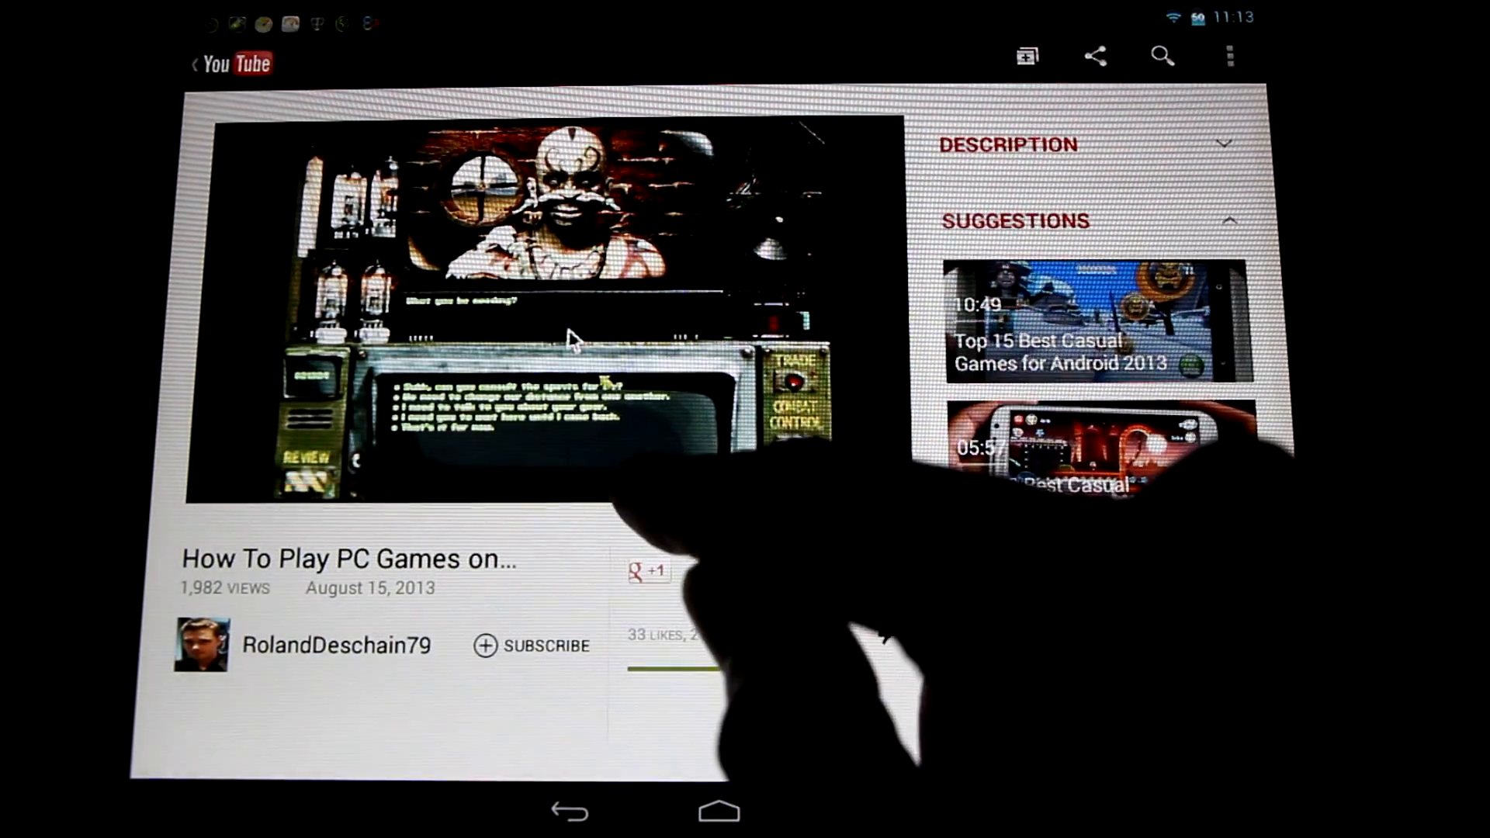
{"action": "left_click", "coordinate": [551, 304]}
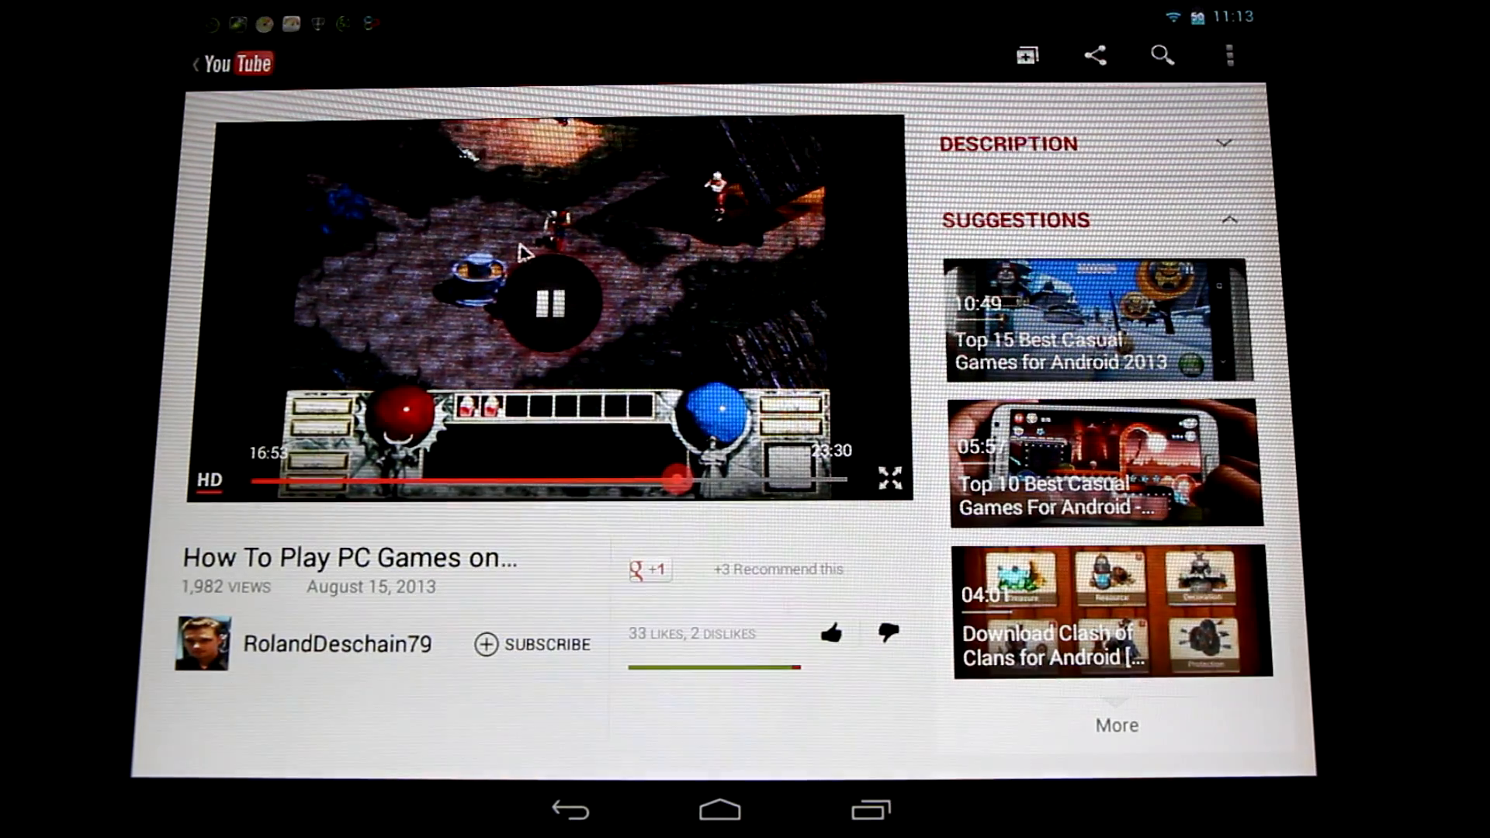
{"action": "left_click", "coordinate": [888, 478]}
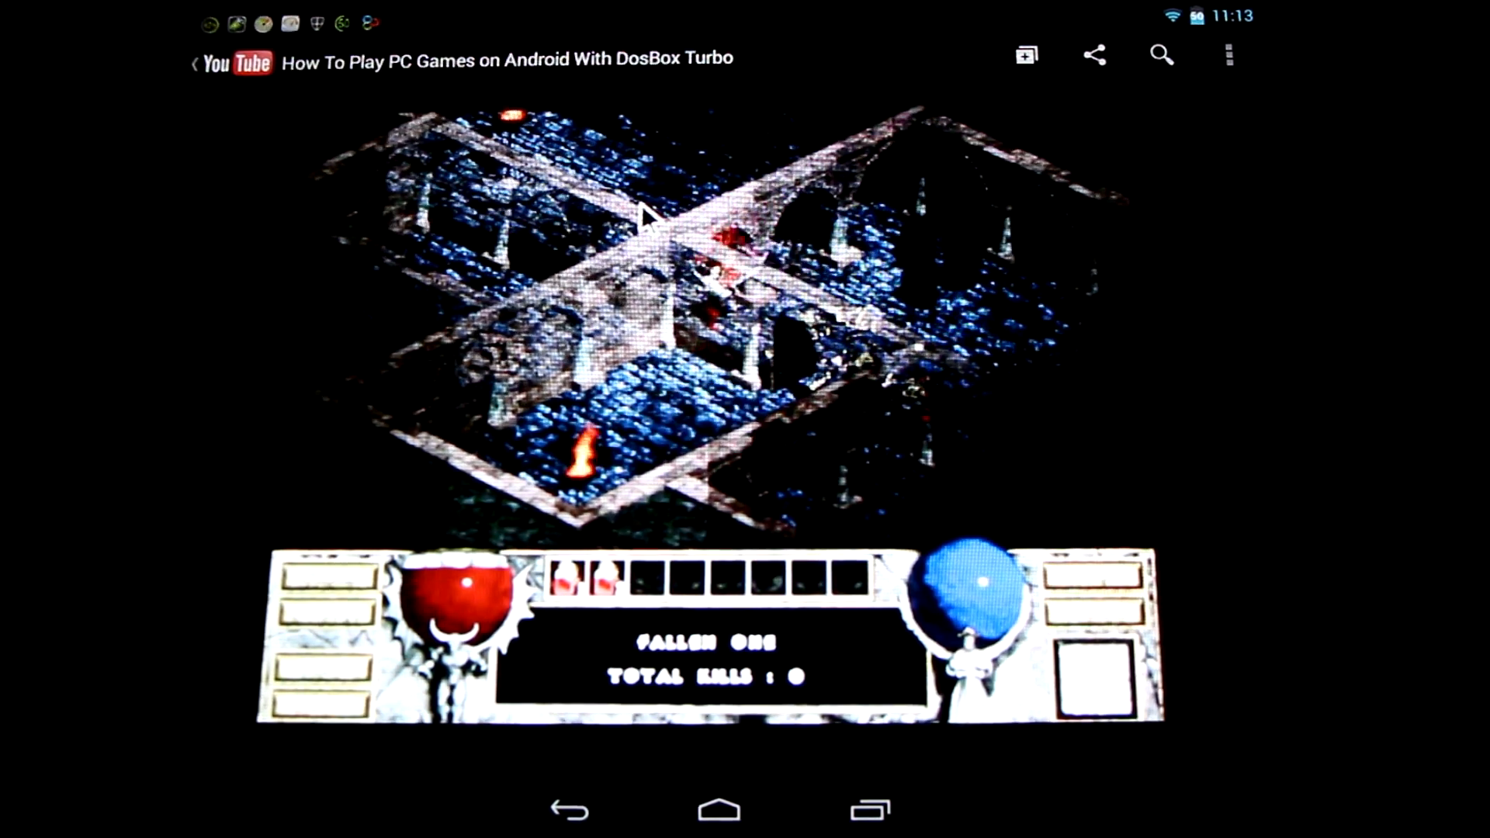
{"action": "left_click", "coordinate": [711, 398]}
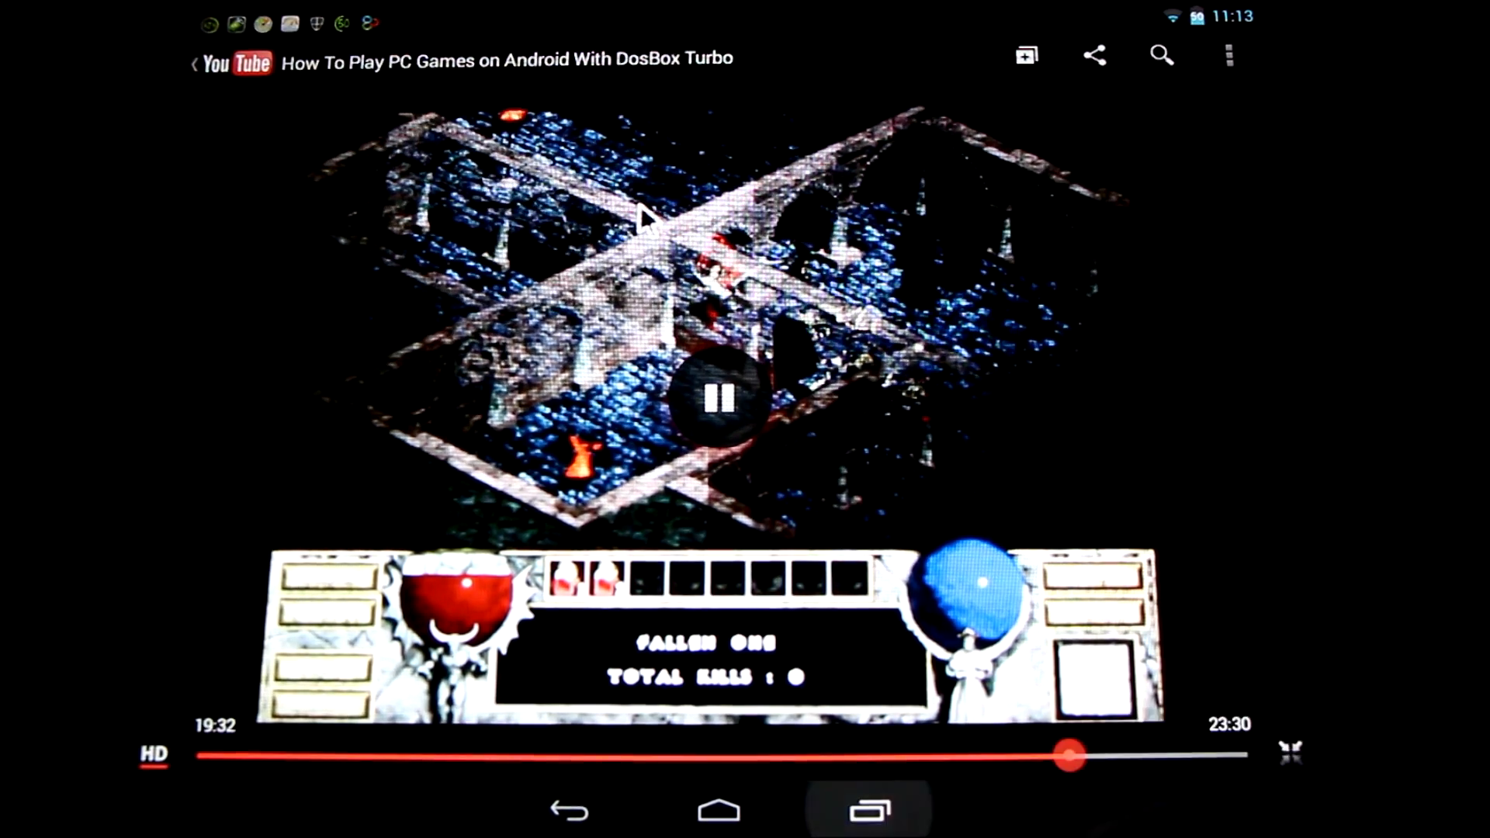
Step: Leave YouTube via recent apps and land on the home screen
{"action": "left_click", "coordinate": [868, 810]}
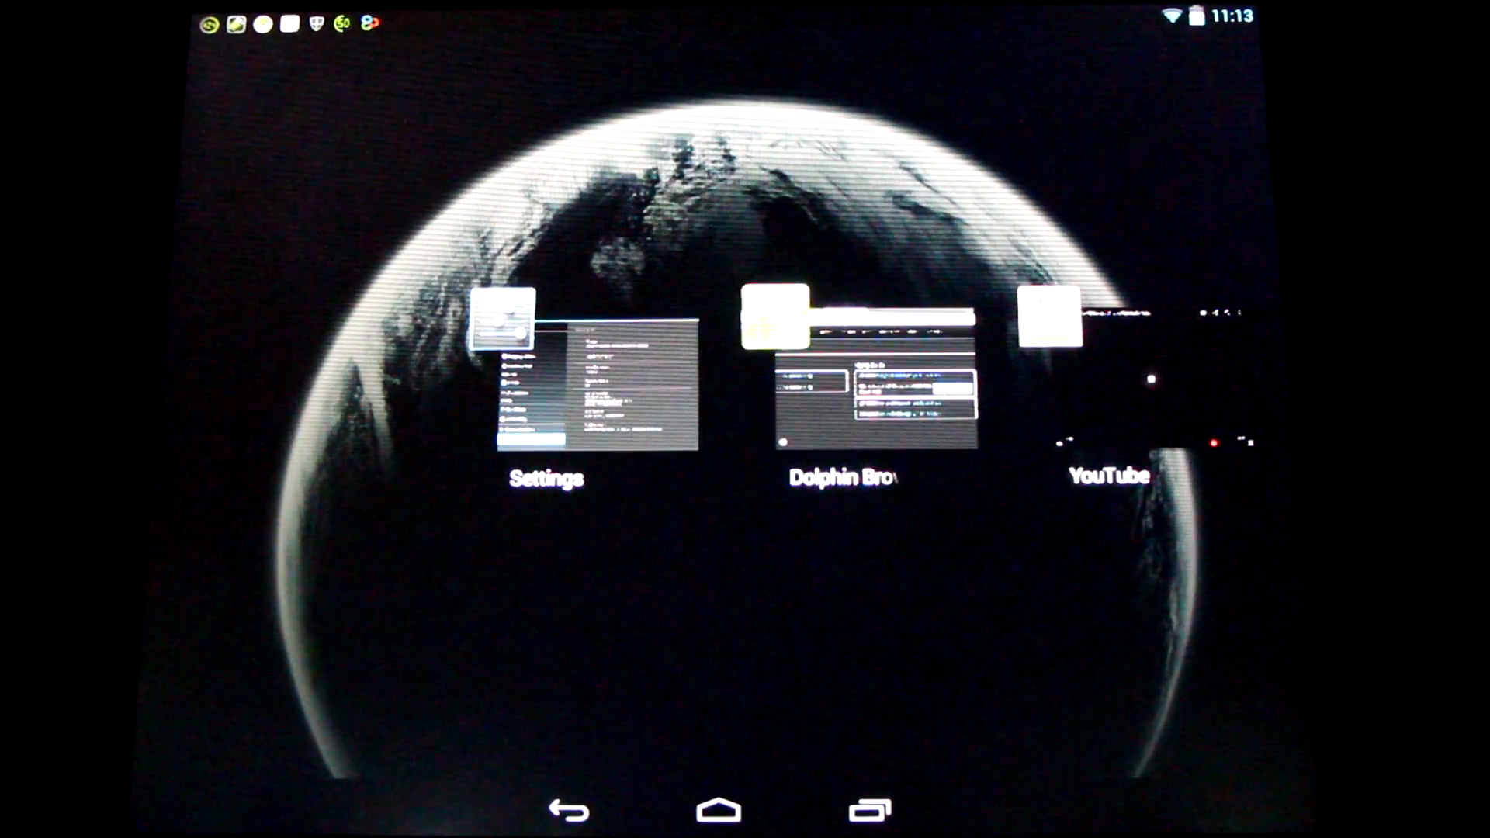
{"action": "left_click", "coordinate": [720, 811]}
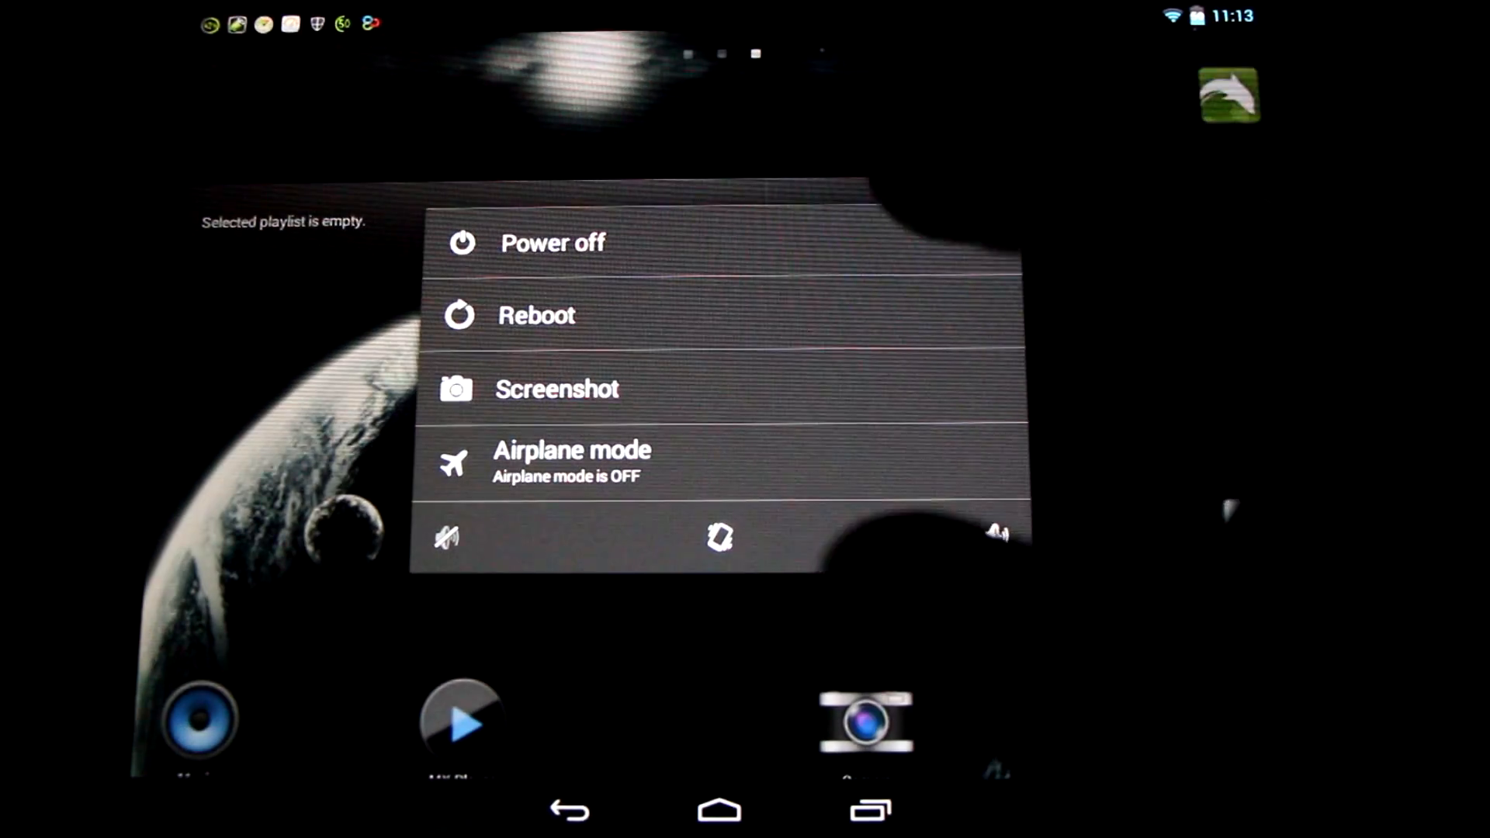
Step: Reboot the TouchPad into ClockworkMod Recovery from the power menu
{"action": "left_click", "coordinate": [535, 315]}
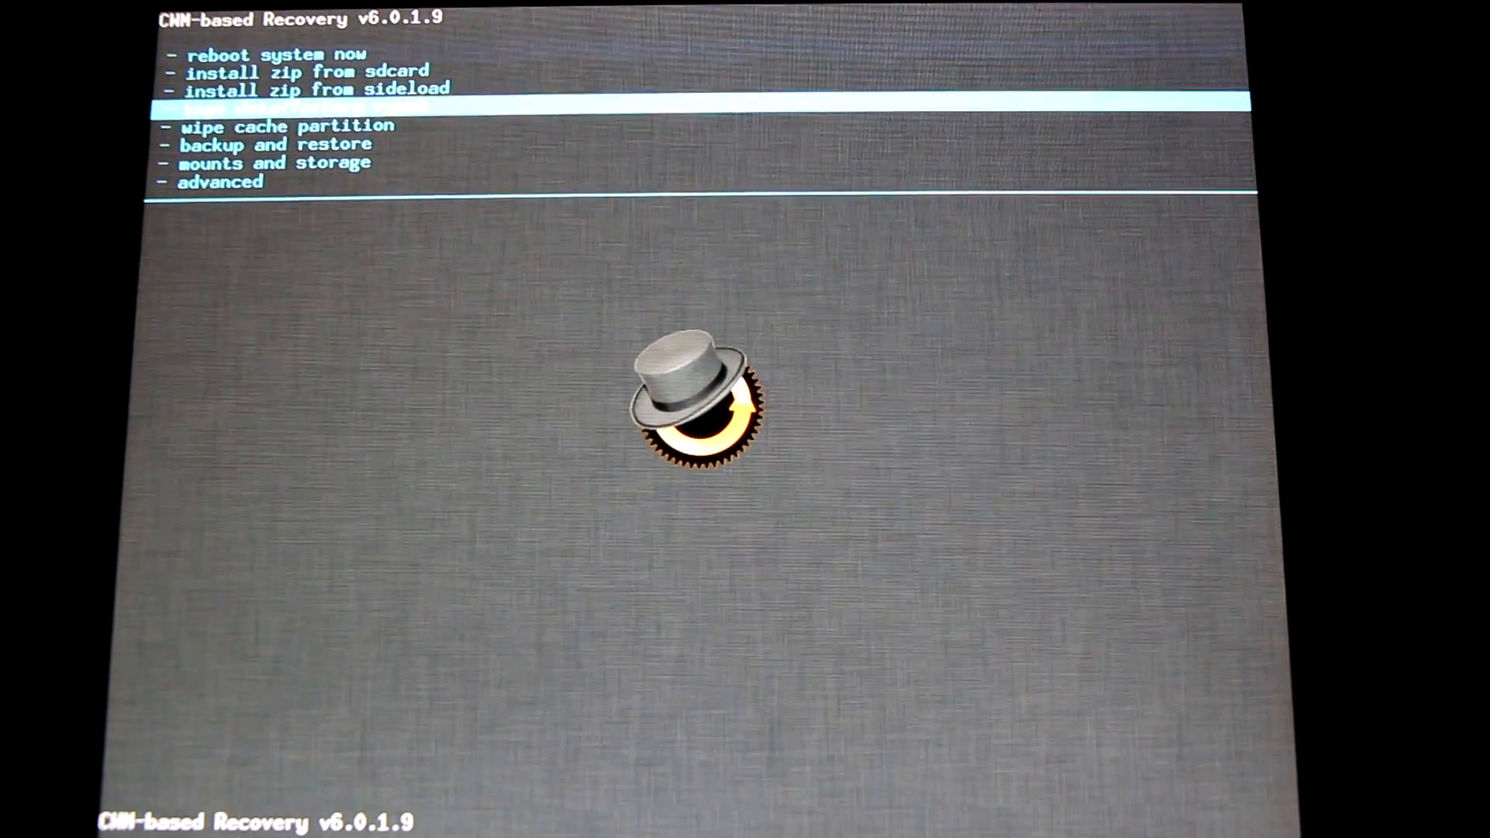
{"action": "left_click", "coordinate": [276, 143]}
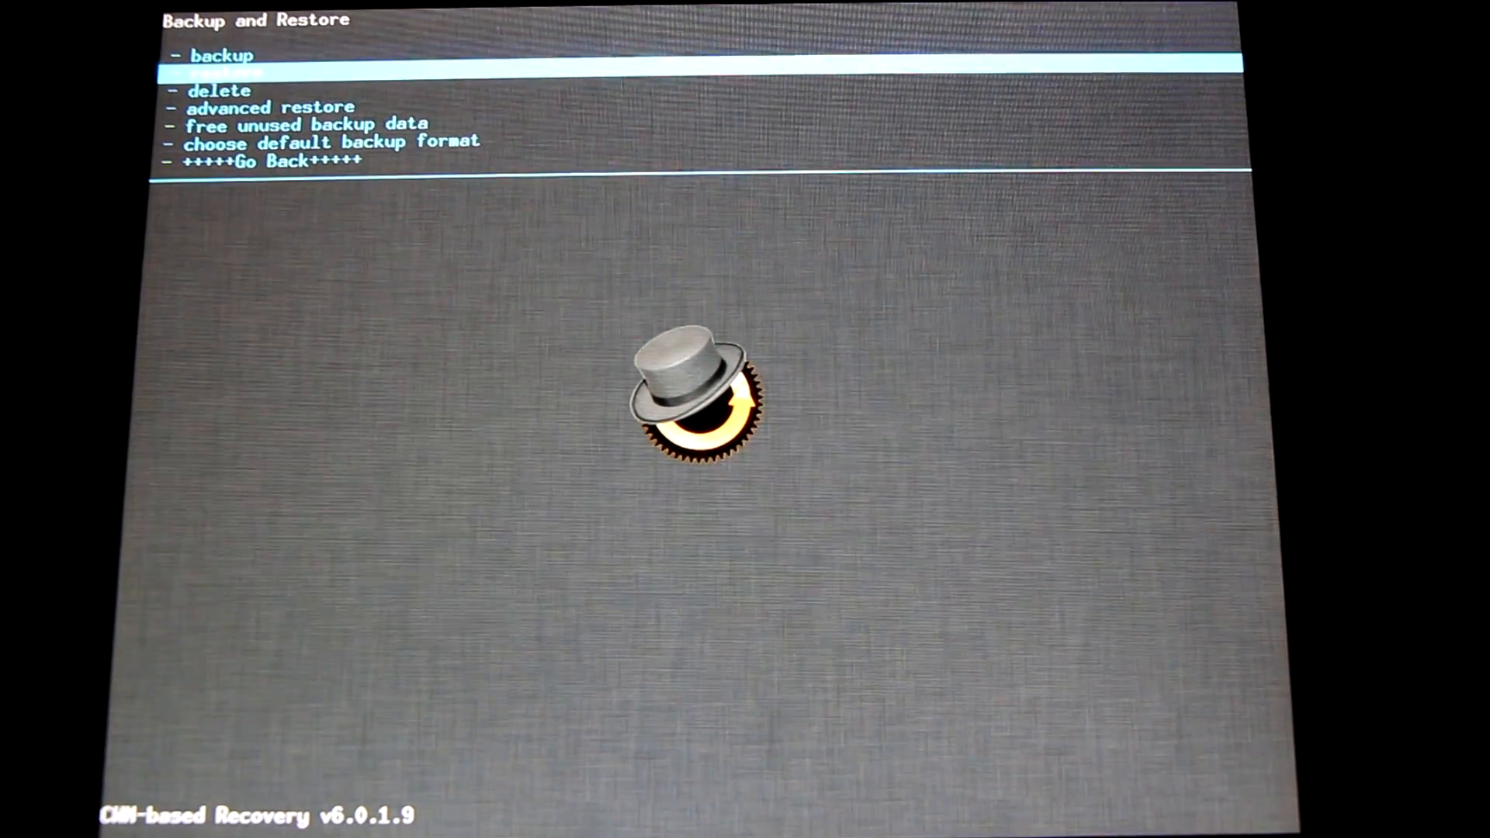
{"action": "key", "text": "up"}
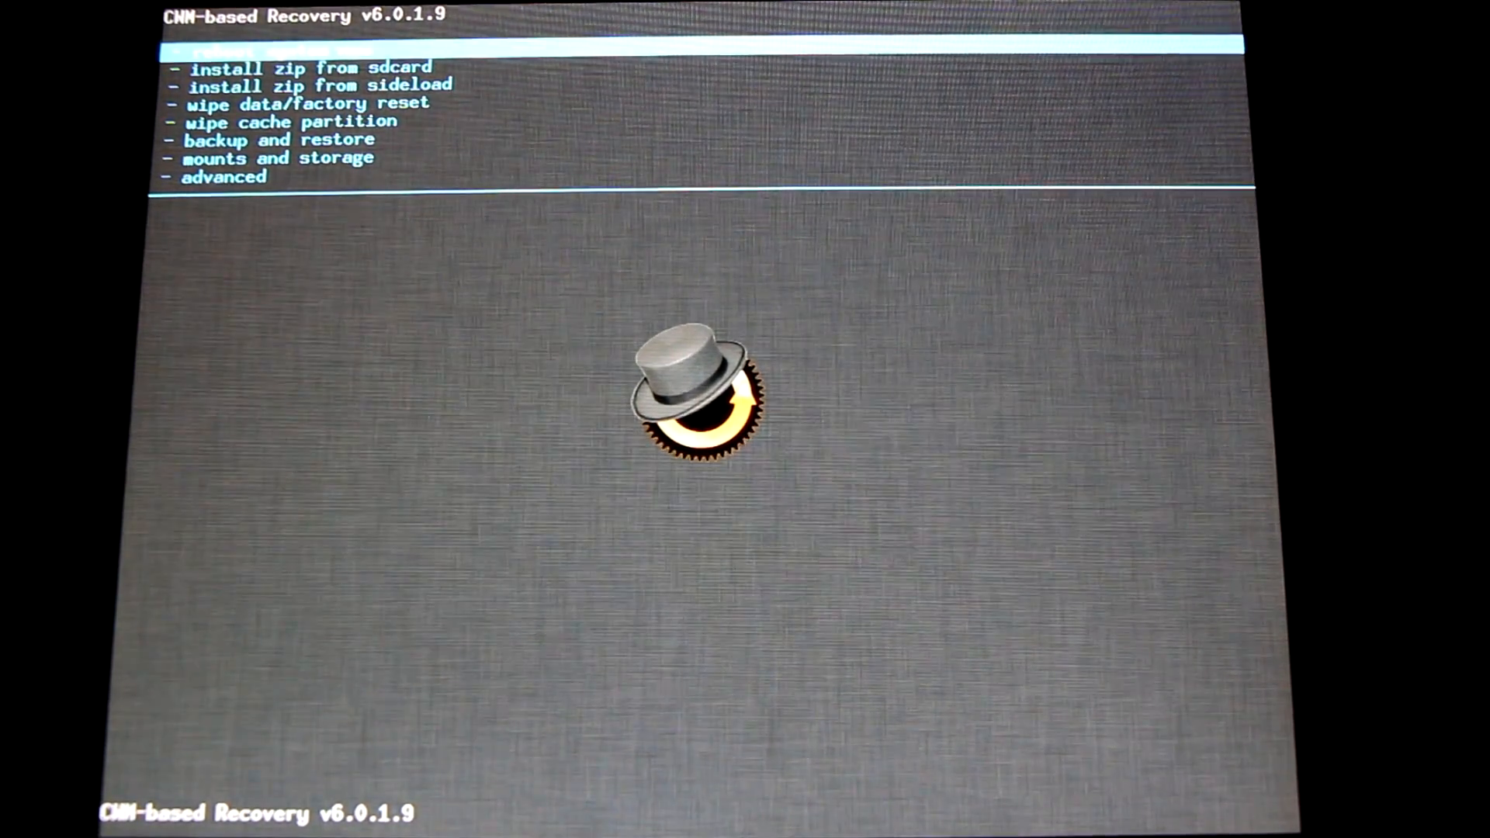
Step: Move down the recovery menu toward the wipe cache partition option
{"action": "key", "text": "Down"}
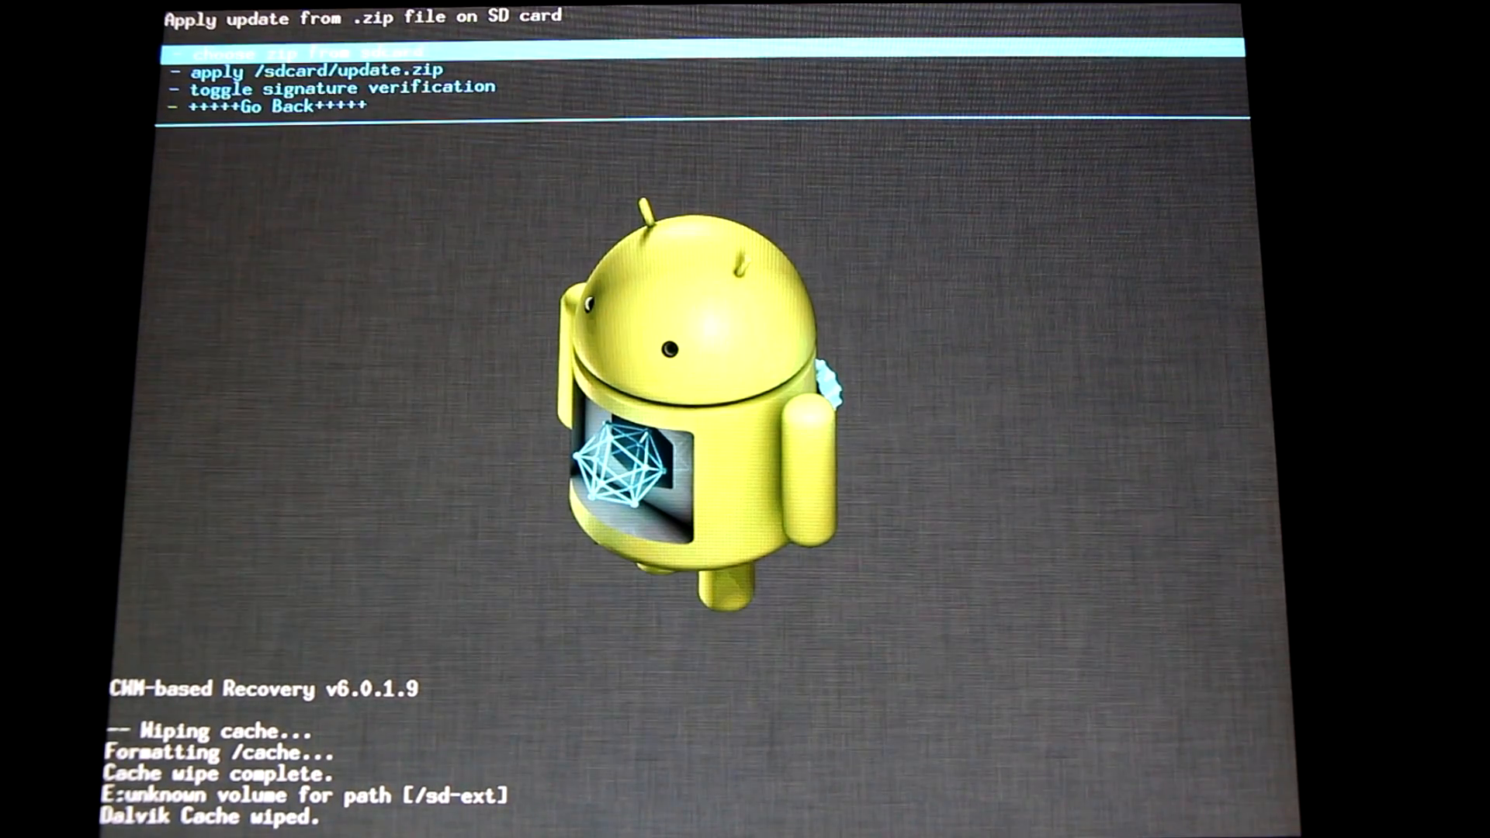
Step: Install ev_tenderloin-nightly-2013.09.01.zip, then select gapps-jb-20130813-signed.zip for installation
{"action": "left_click", "coordinate": [304, 70]}
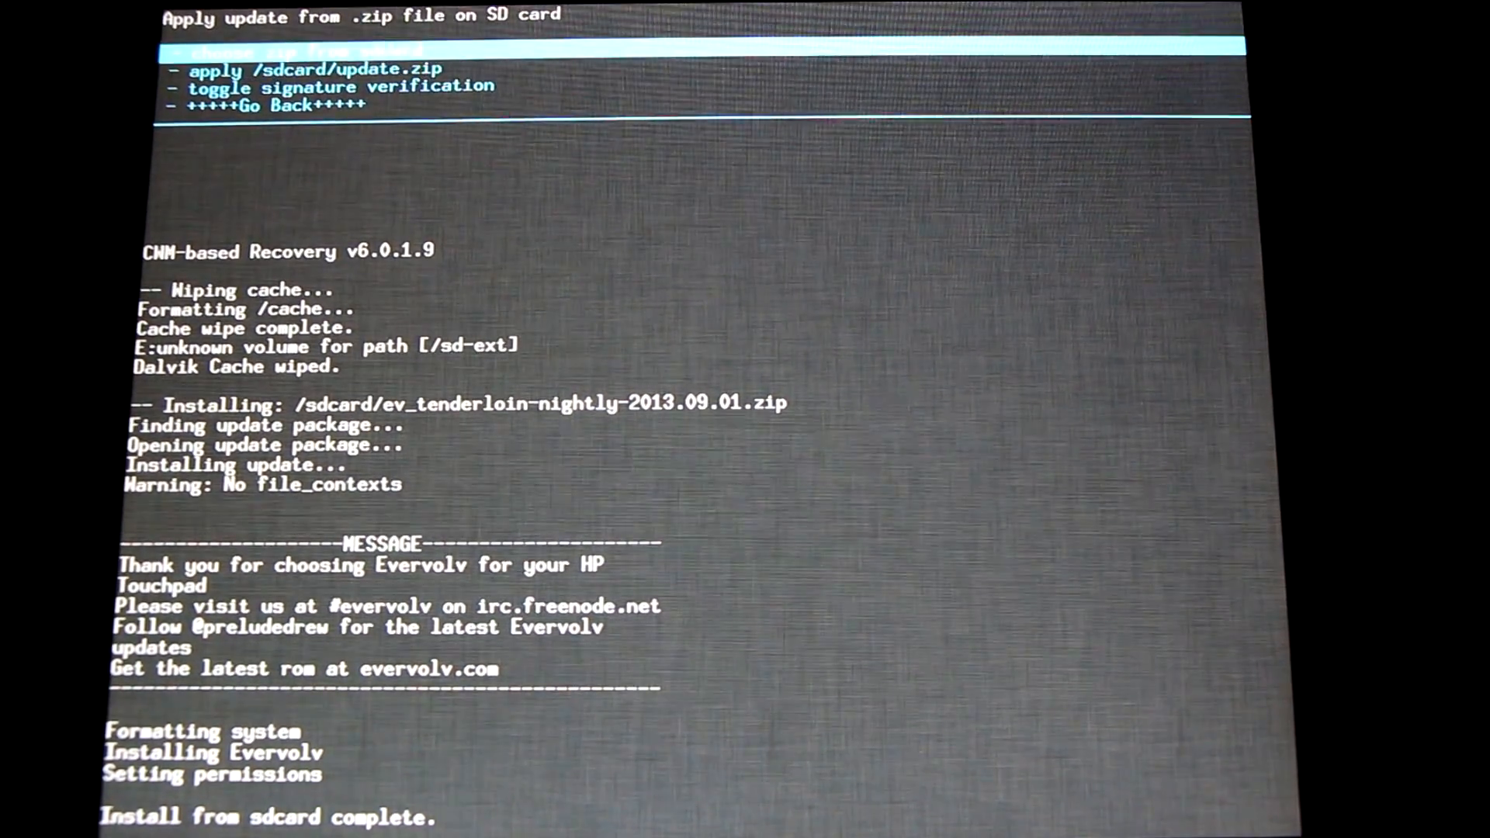
{"action": "left_click", "coordinate": [312, 68]}
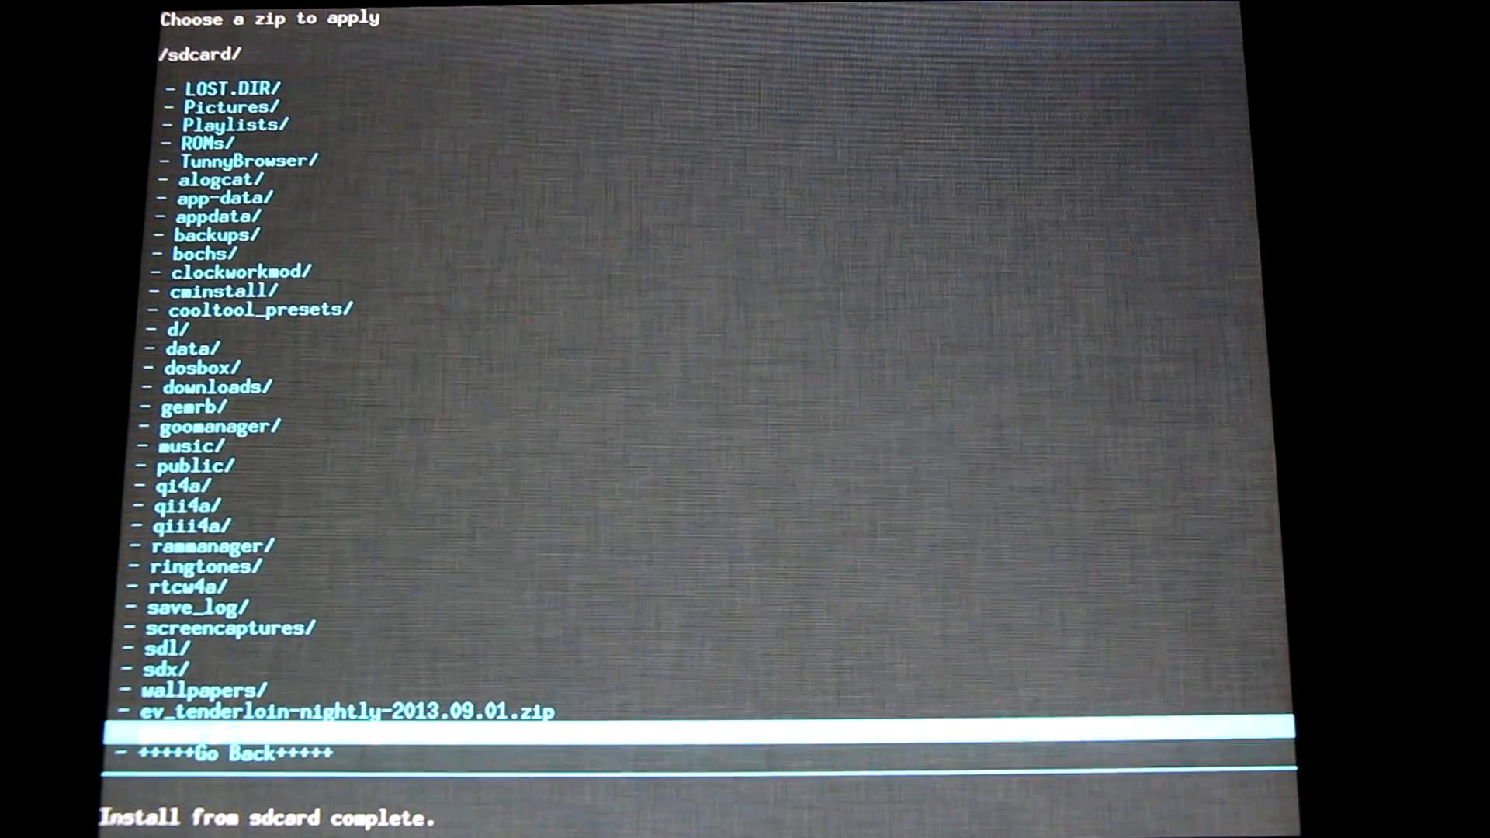
{"action": "left_click", "coordinate": [346, 711]}
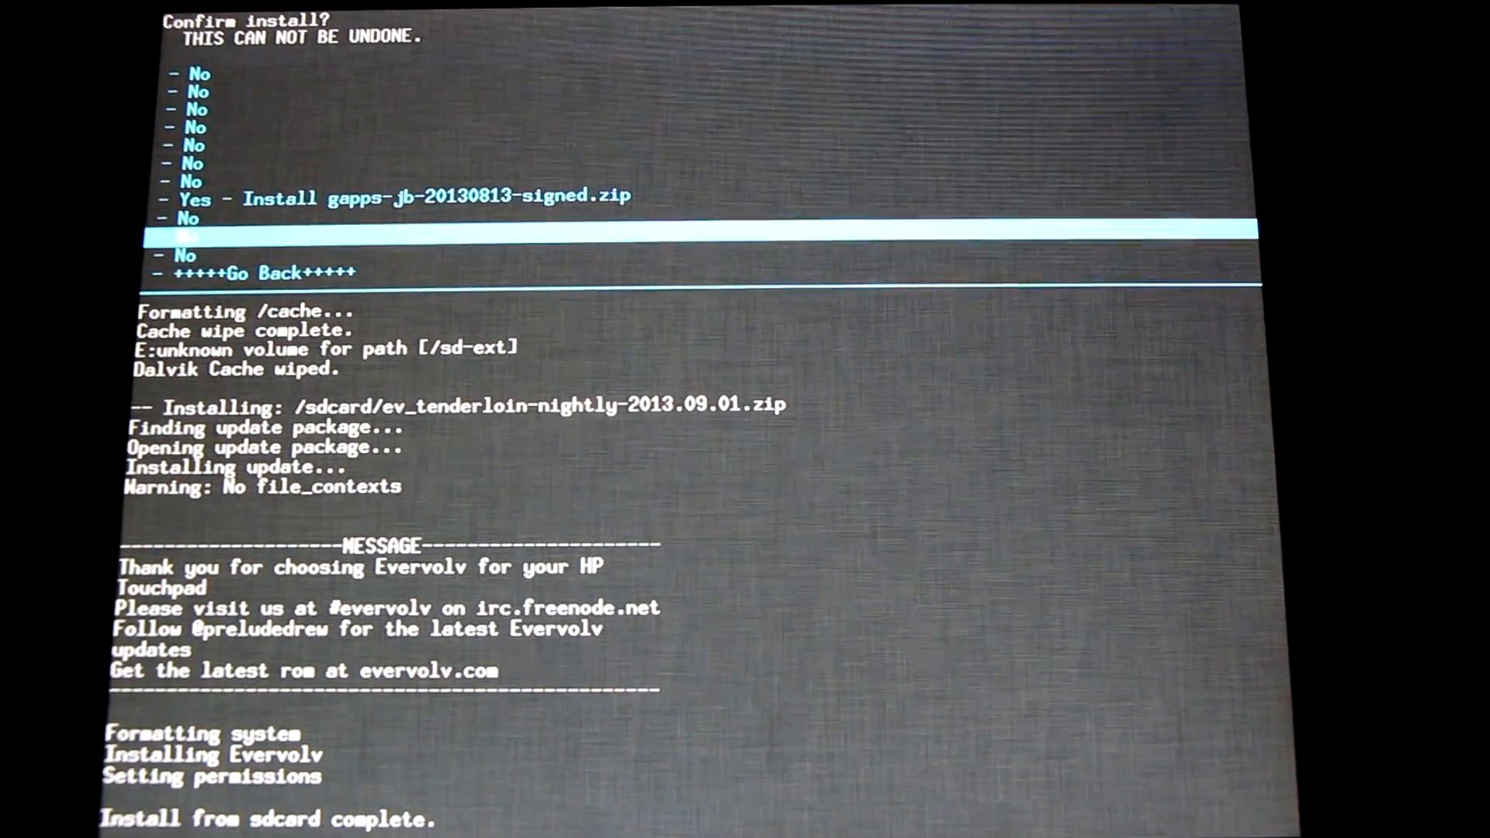